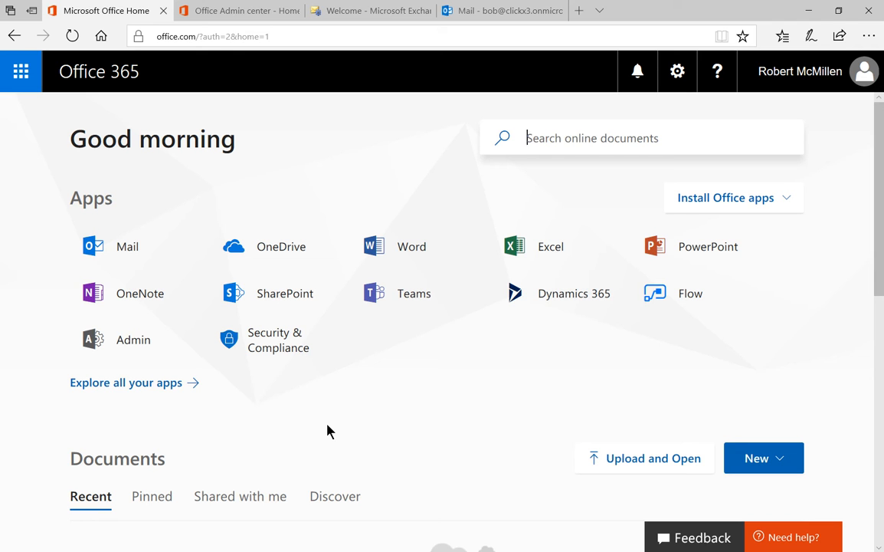
mouse_move(133, 340)
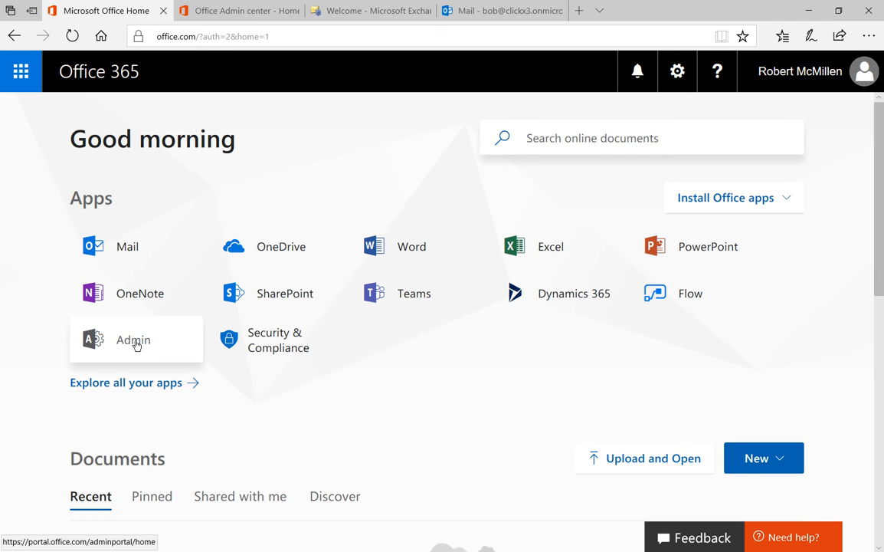
- Go from Office 365 to the Admin center and expand the Admin centers list
click(613, 138)
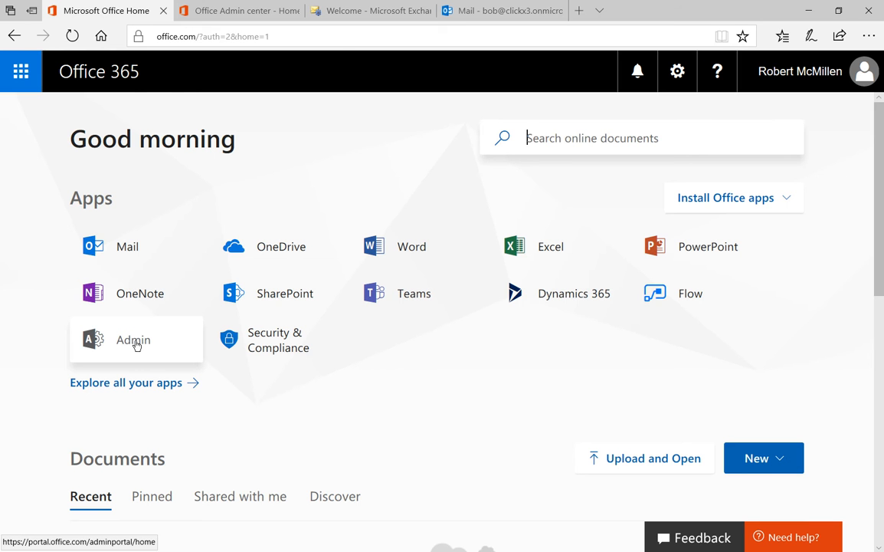
click(134, 340)
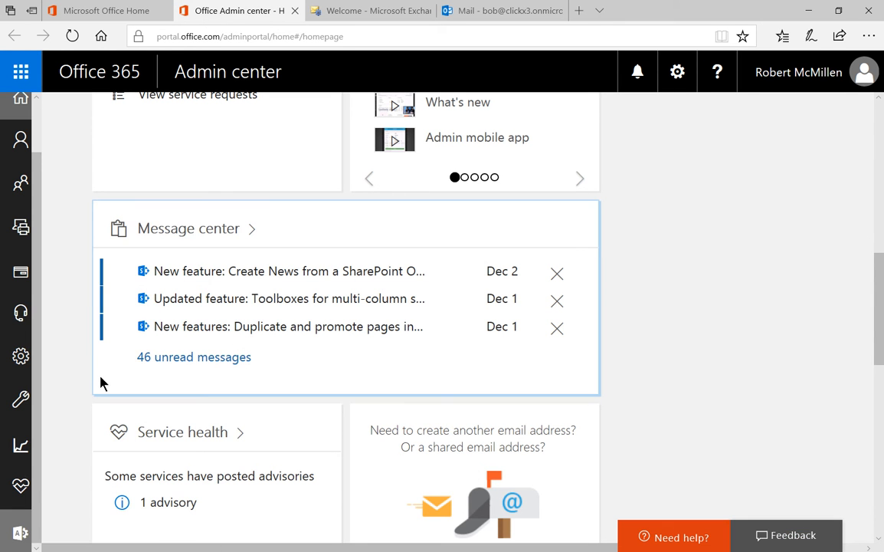
click(20, 532)
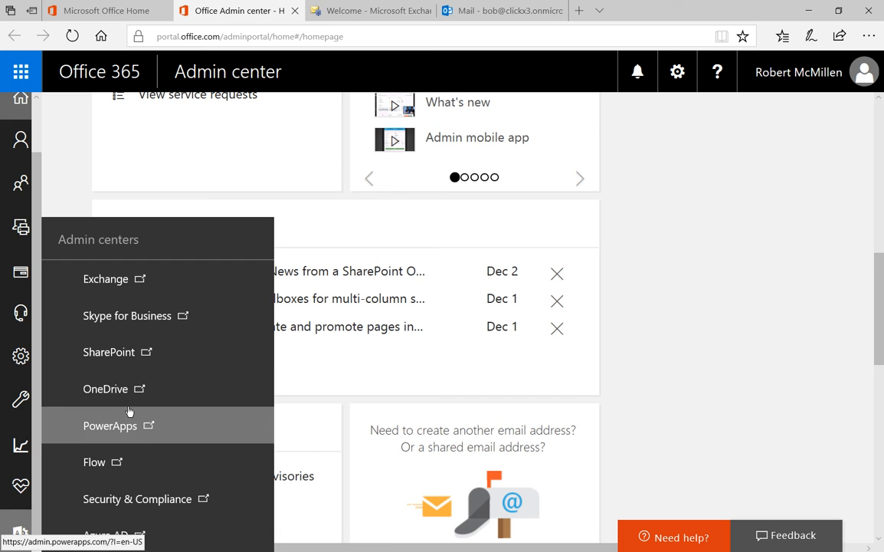
mouse_move(160, 288)
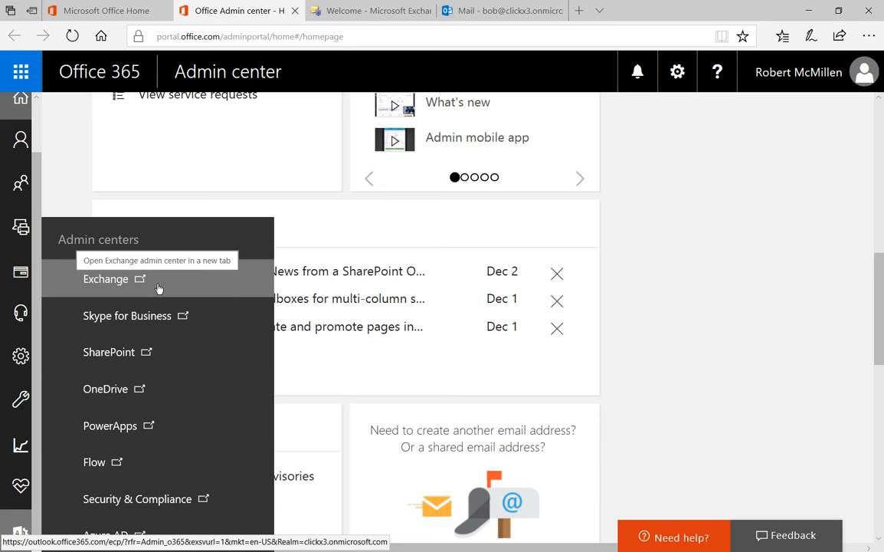
- Launch the Exchange admin center and go to its mobile section
click(105, 279)
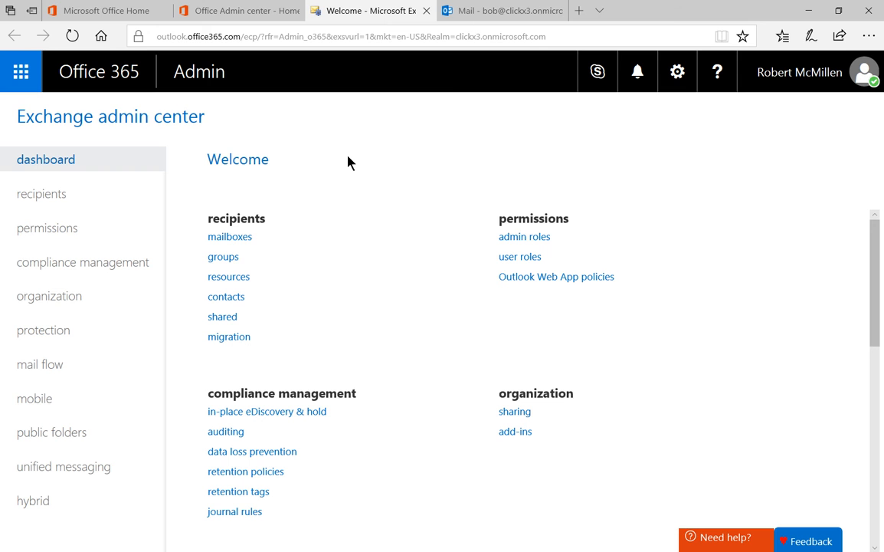
mouse_move(34, 398)
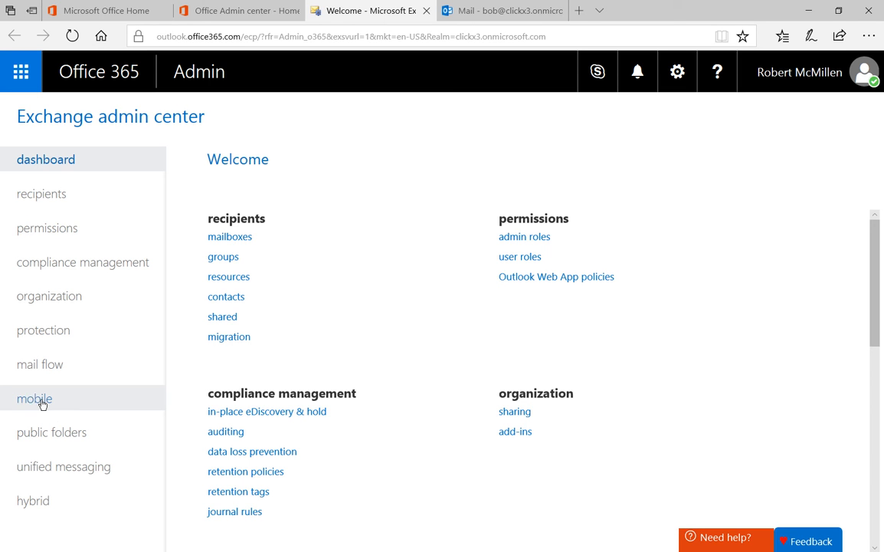
click(34, 399)
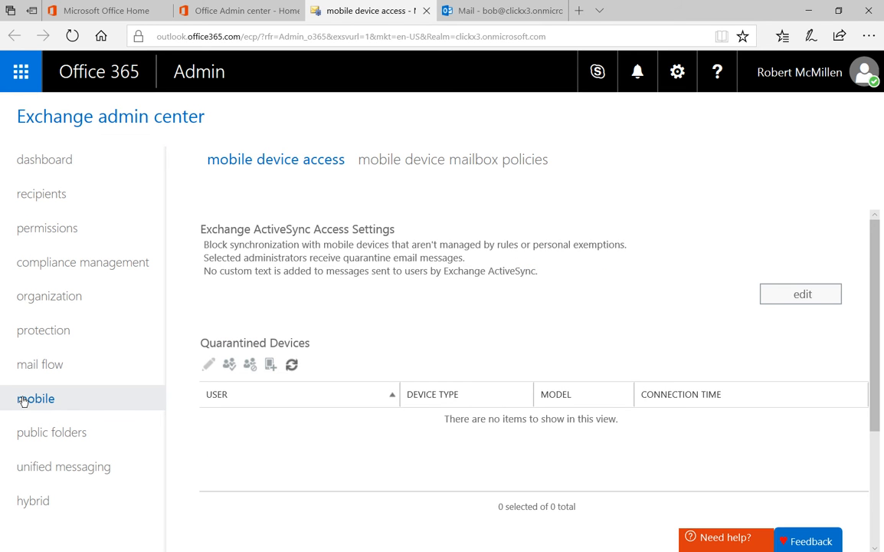
mouse_move(427, 164)
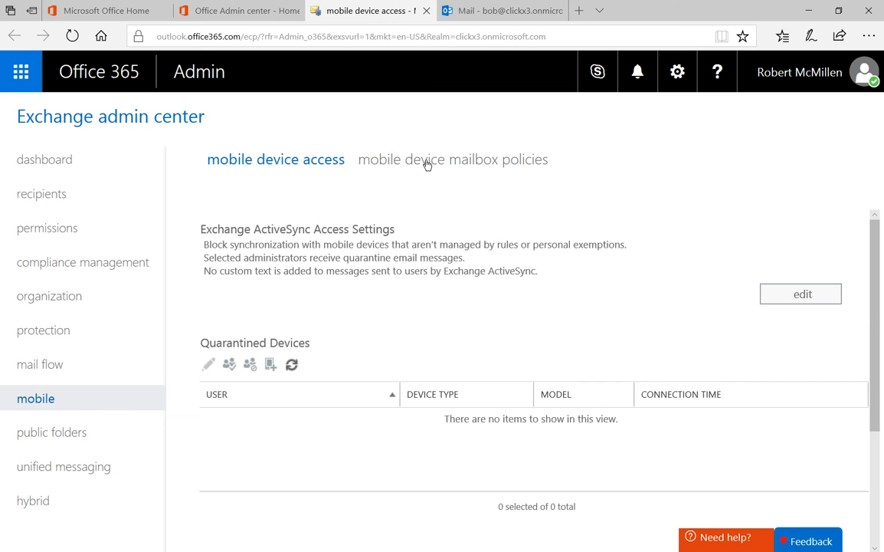
- Review the Default mobile device mailbox policy's settings and close it unchanged
click(452, 160)
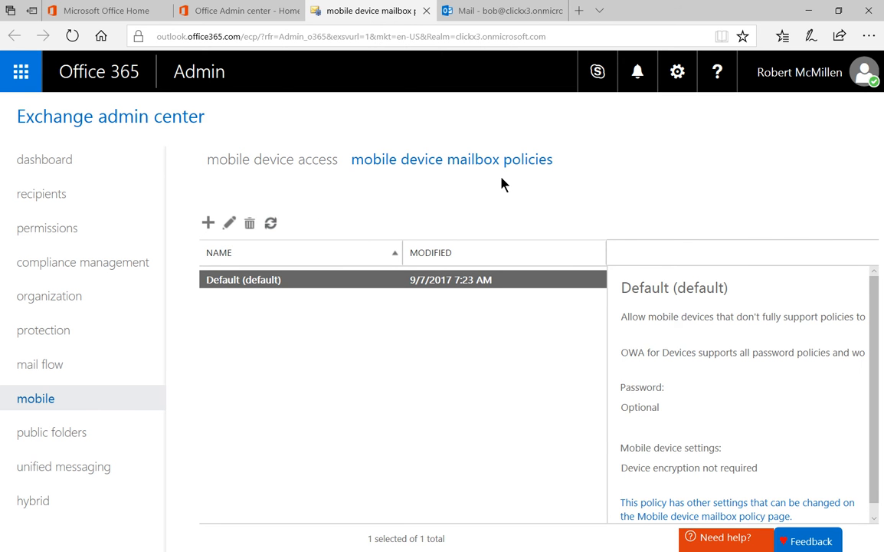
mouse_move(356, 279)
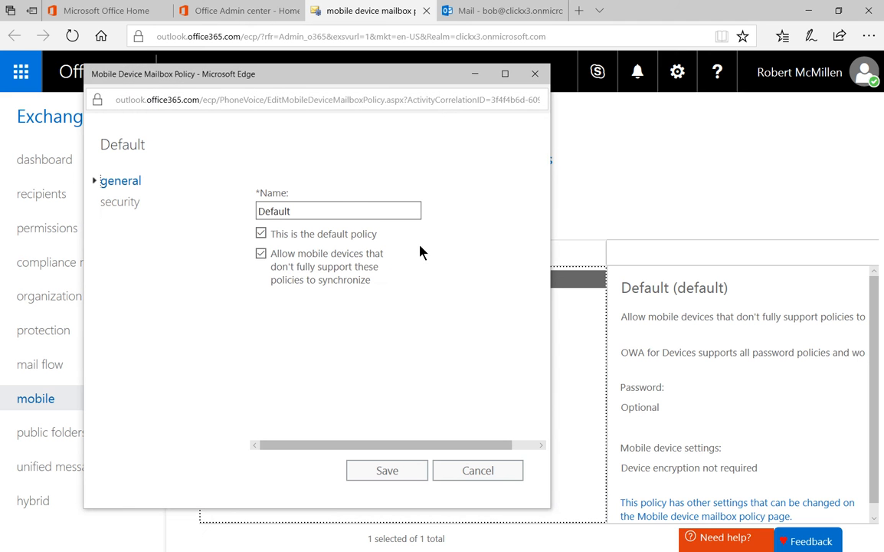
click(120, 202)
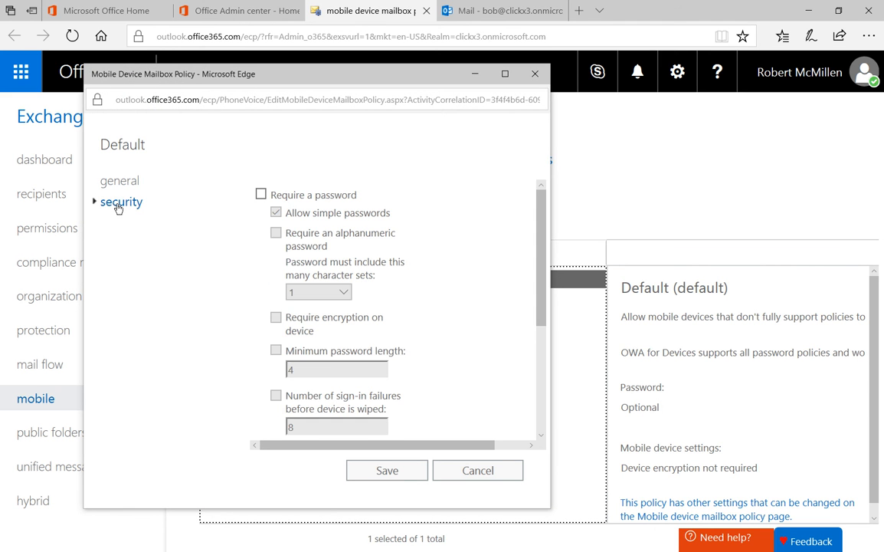
scroll(down, 3)
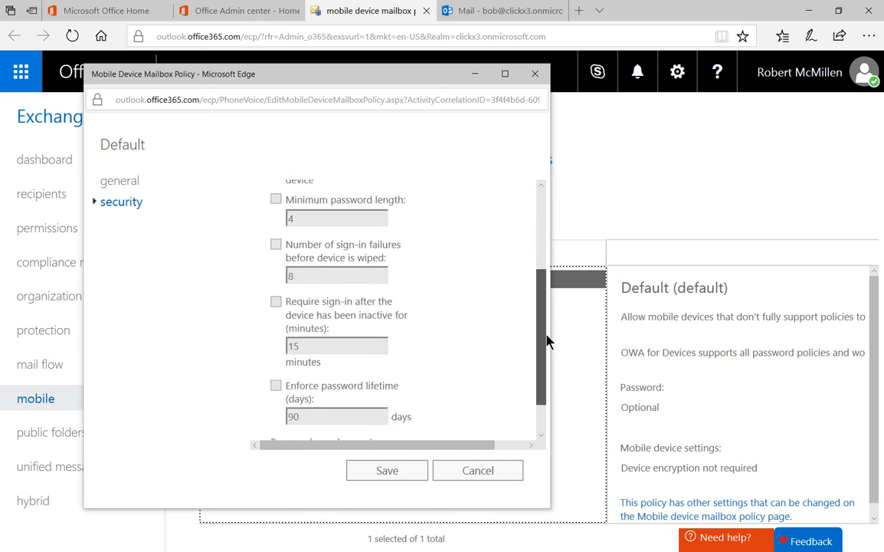
scroll(up, 3)
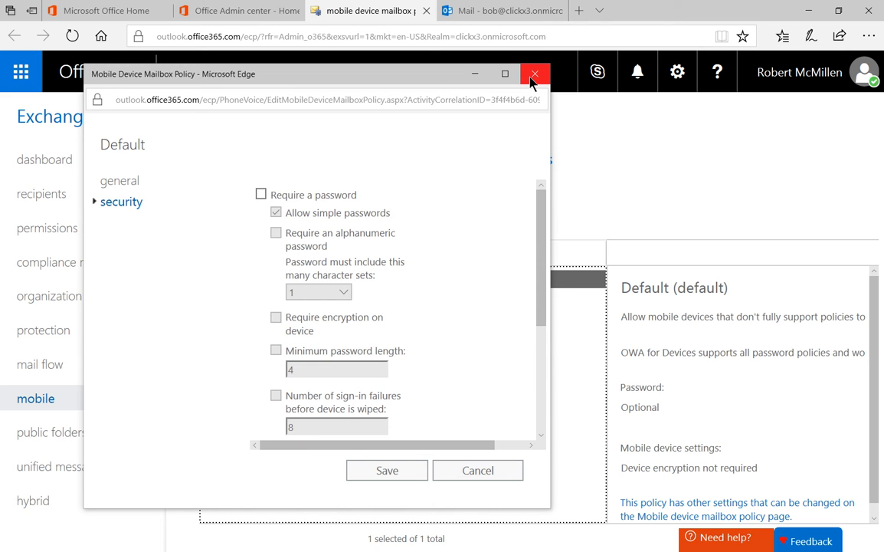
click(534, 73)
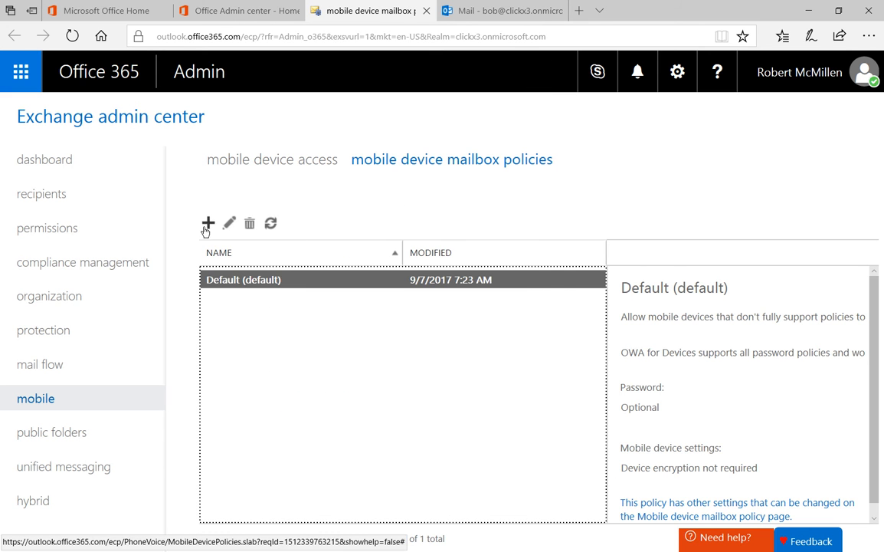
mouse_move(391, 80)
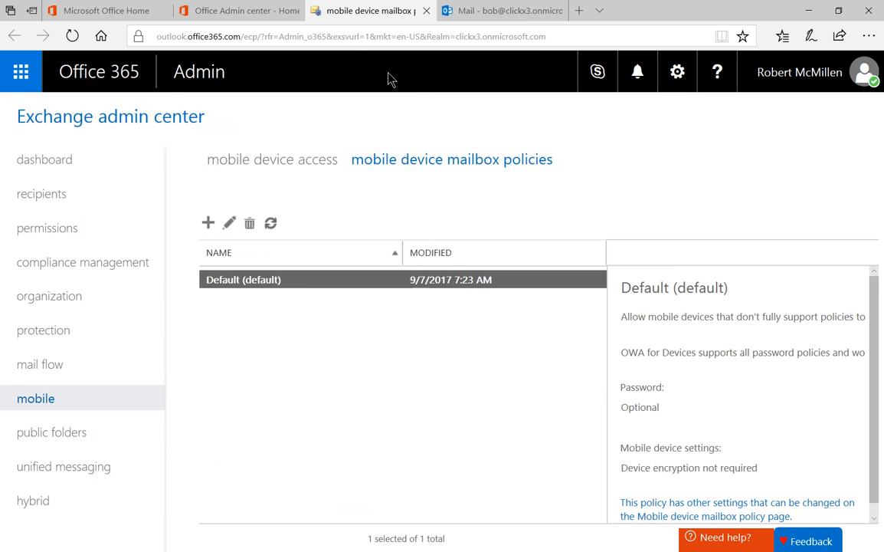
- Start a new mobile device mailbox policy named 'Custom' marked as the default policy
click(208, 222)
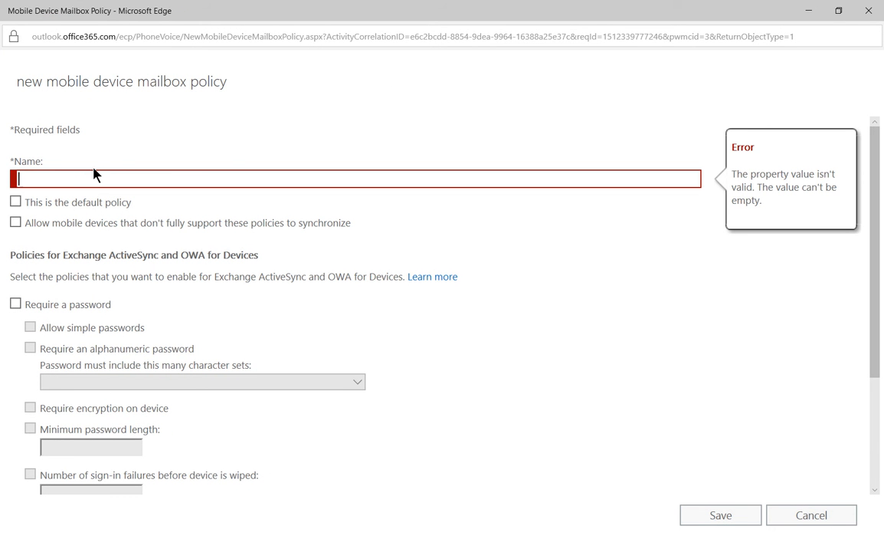
text(Custom)
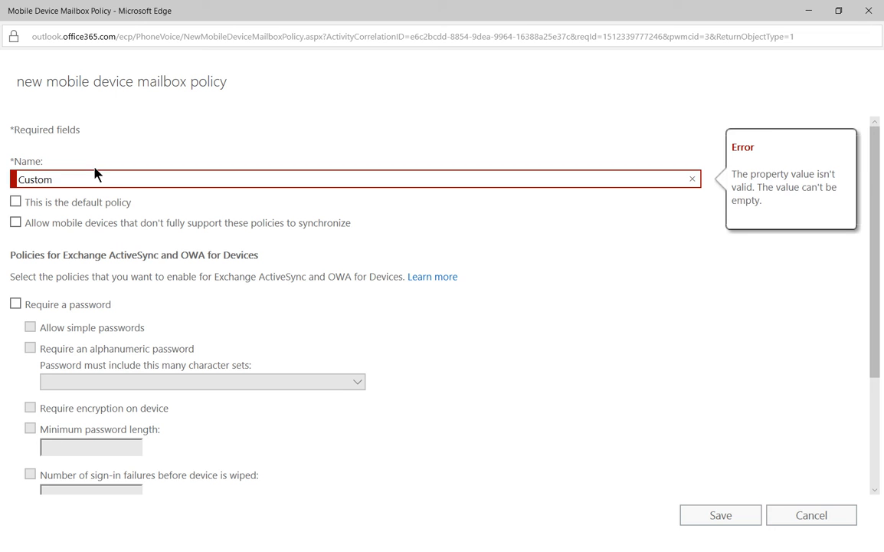
click(15, 202)
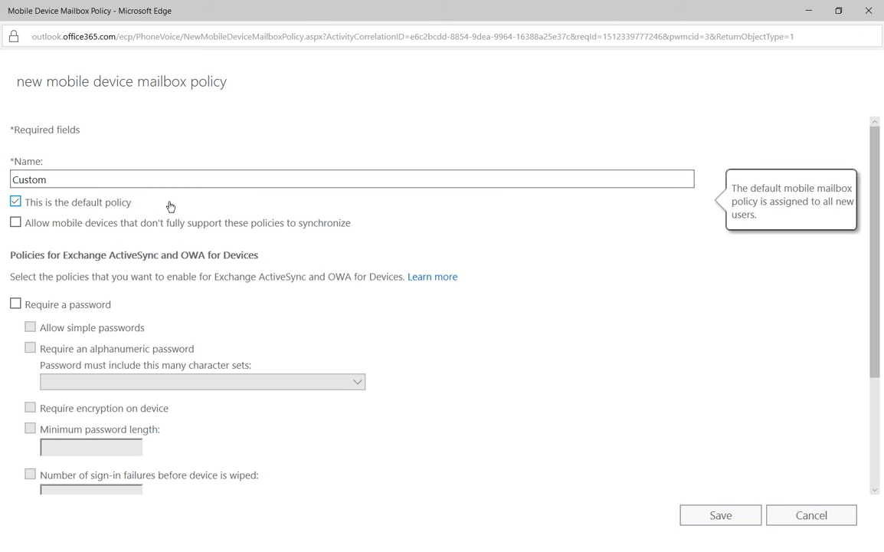
mouse_move(15, 222)
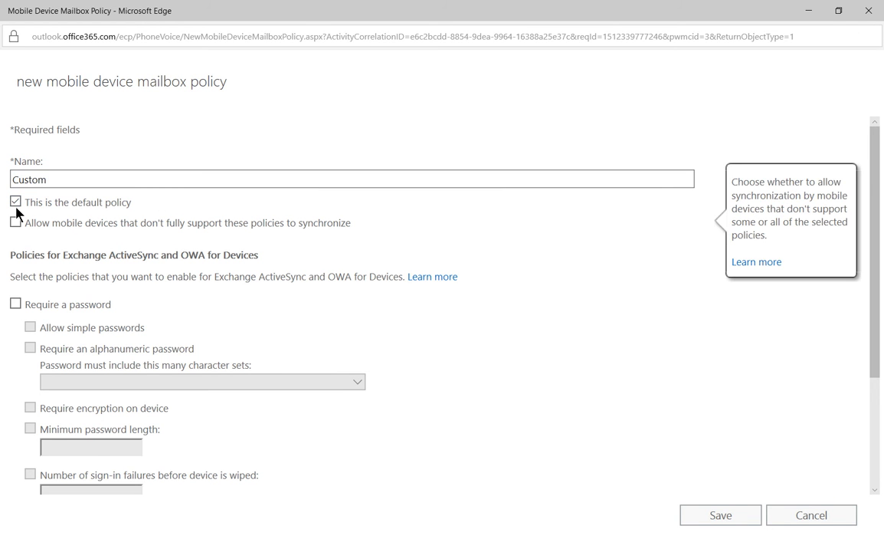
mouse_move(15, 203)
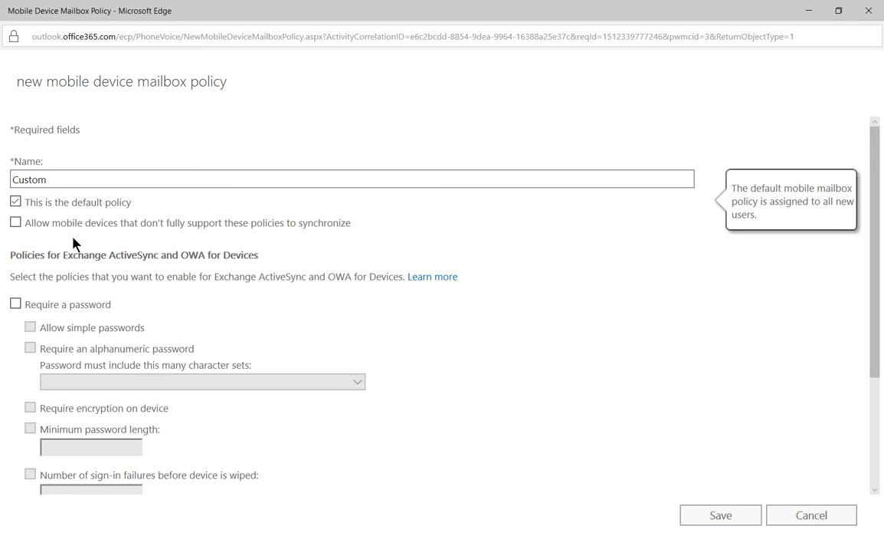
mouse_move(109, 233)
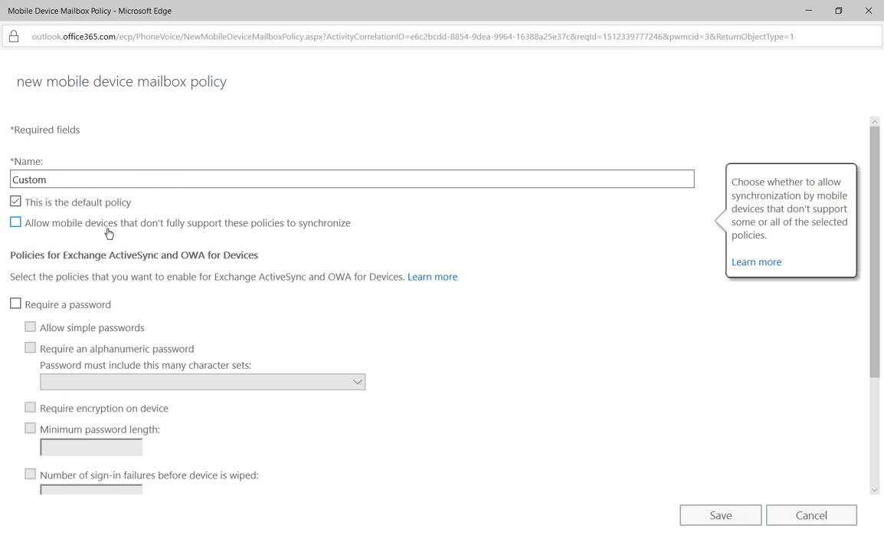
mouse_move(426, 364)
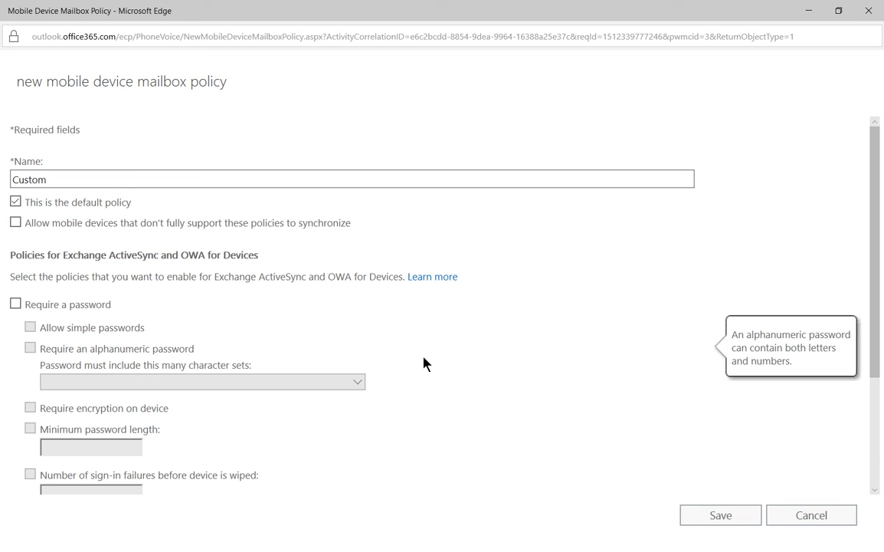
- Require a password that is alphanumeric with at least 1 character set
scroll(down, 3)
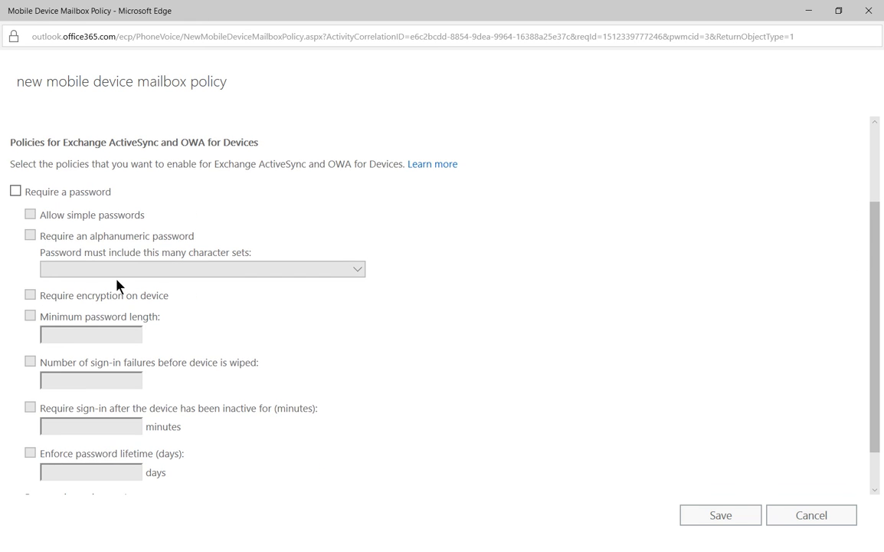
click(15, 191)
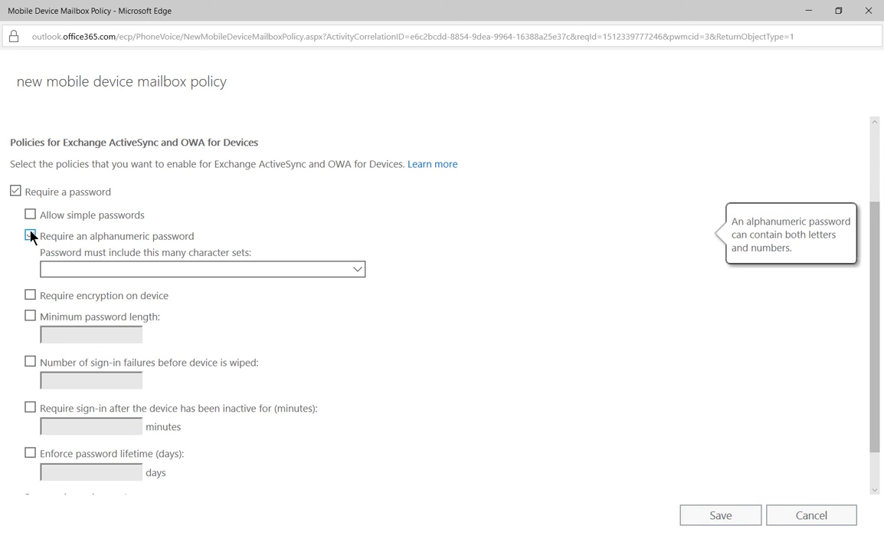
click(30, 236)
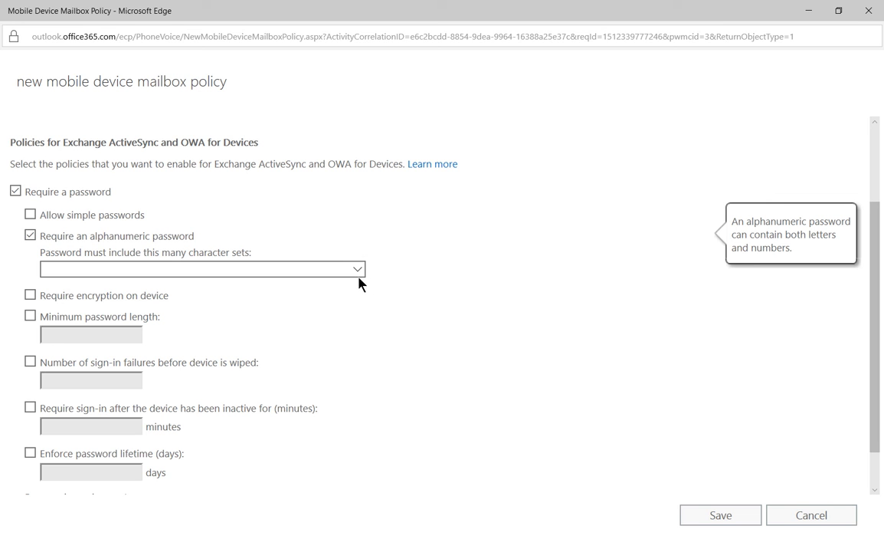
click(355, 270)
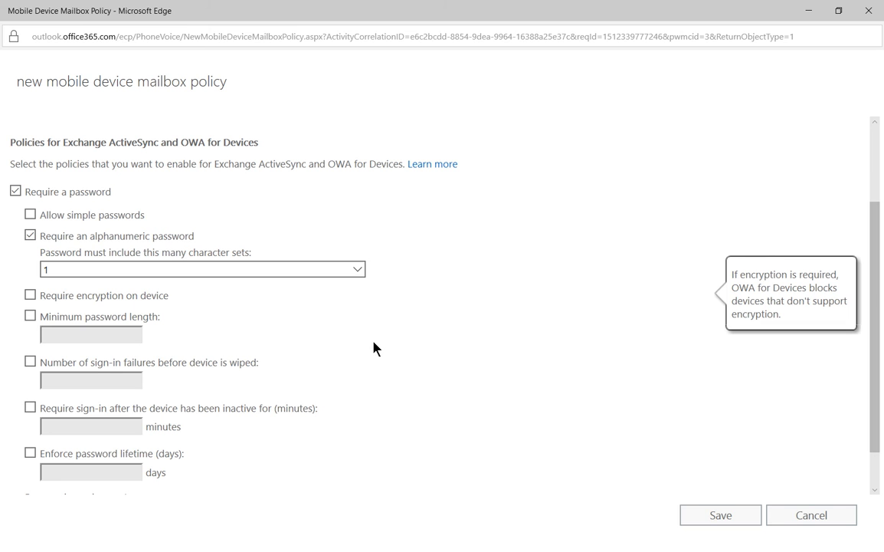
mouse_move(43, 345)
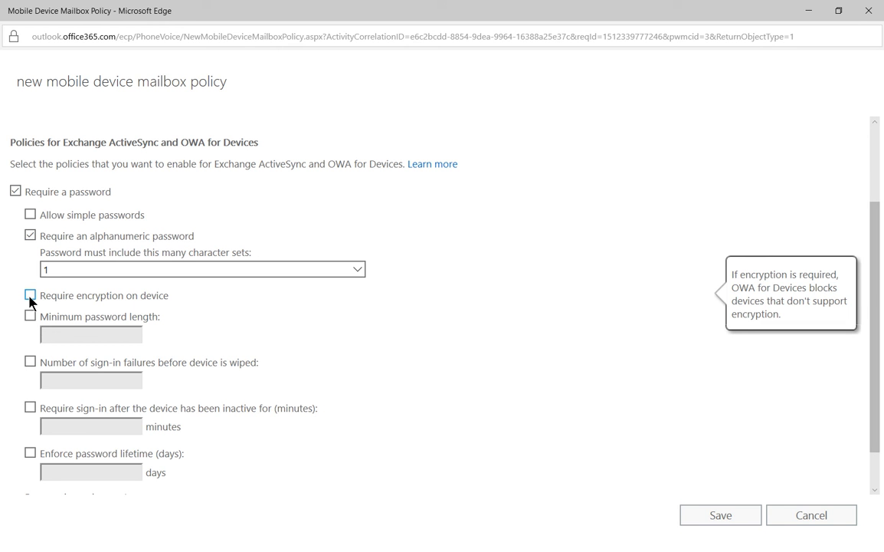
mouse_move(18, 347)
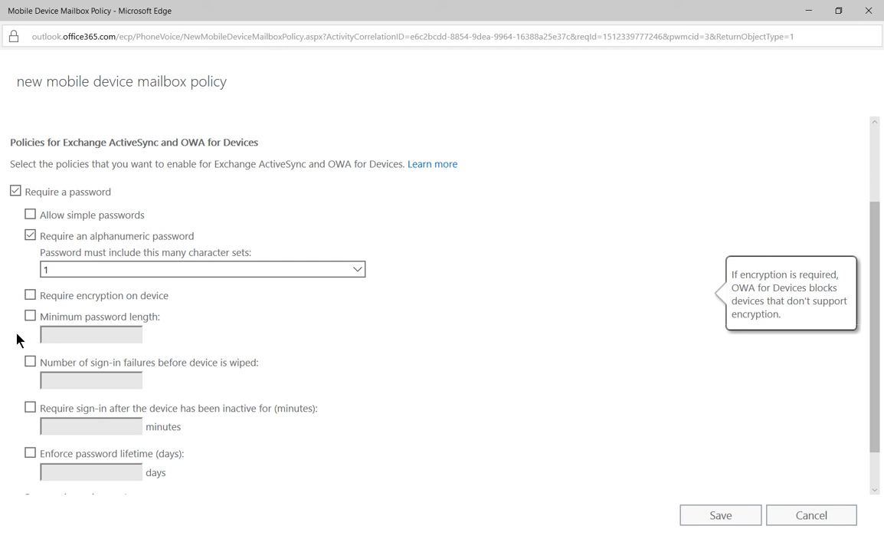
- Set minimum password length 8 and device wipe after 10 sign-in failures
click(30, 315)
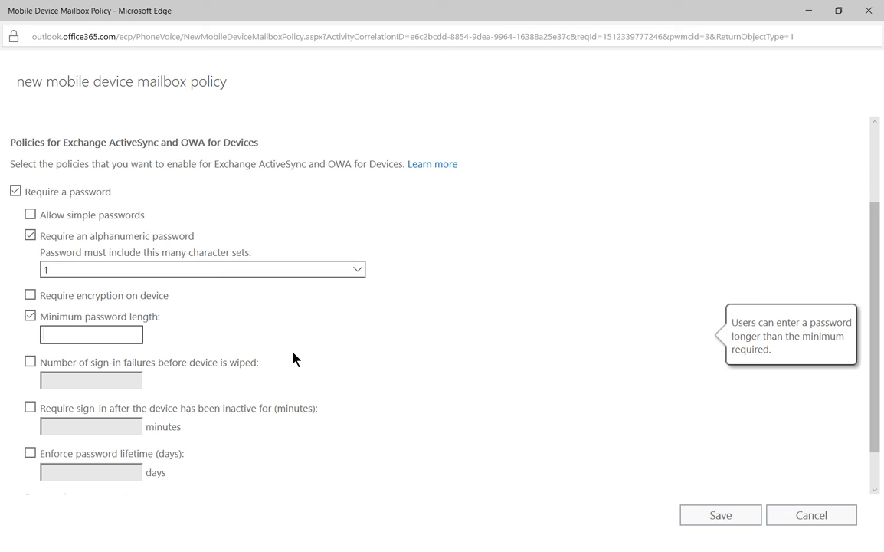
click(90, 334)
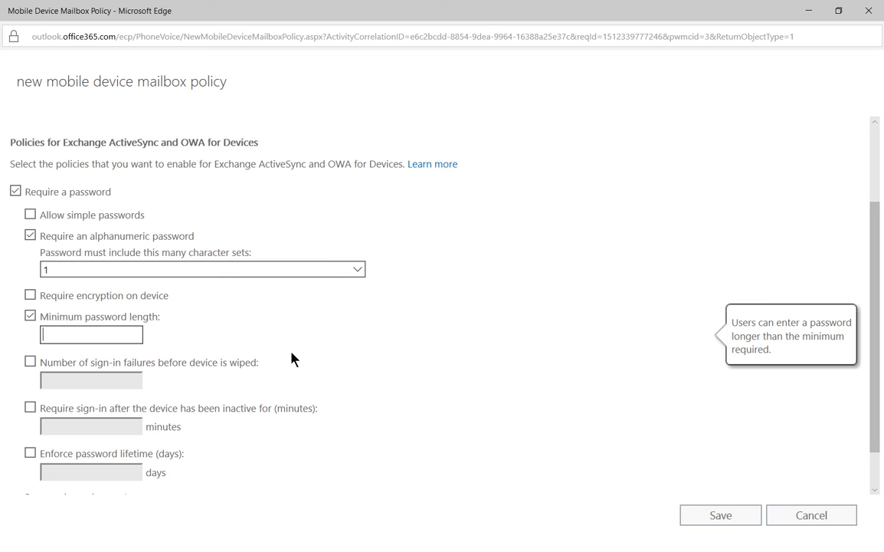
text(8)
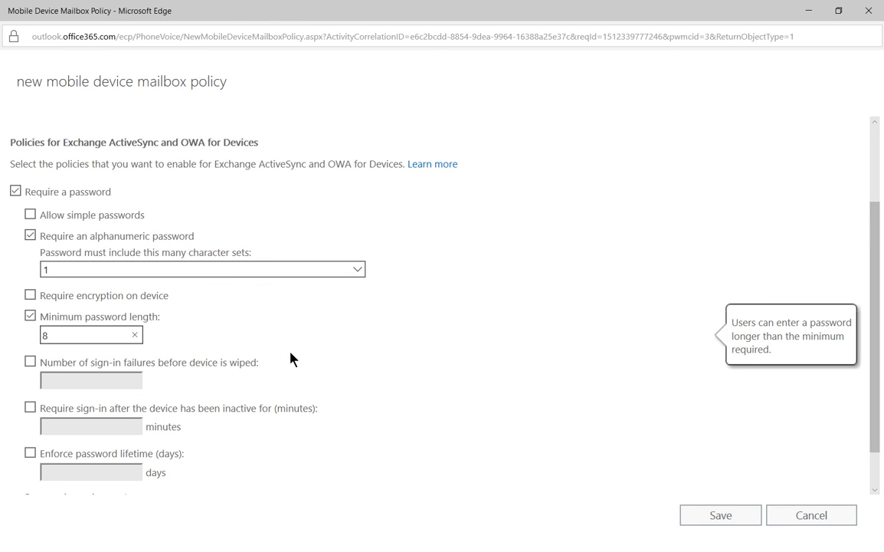
scroll(down, 3)
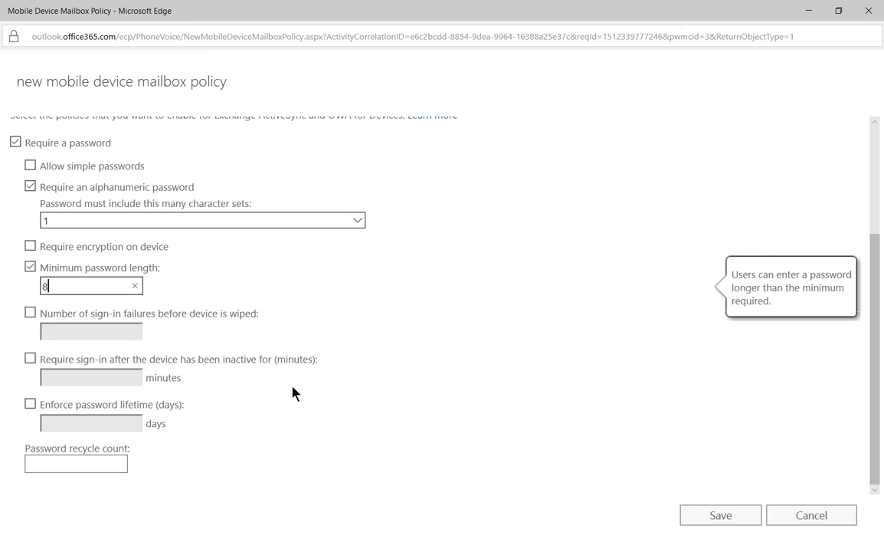
mouse_move(30, 313)
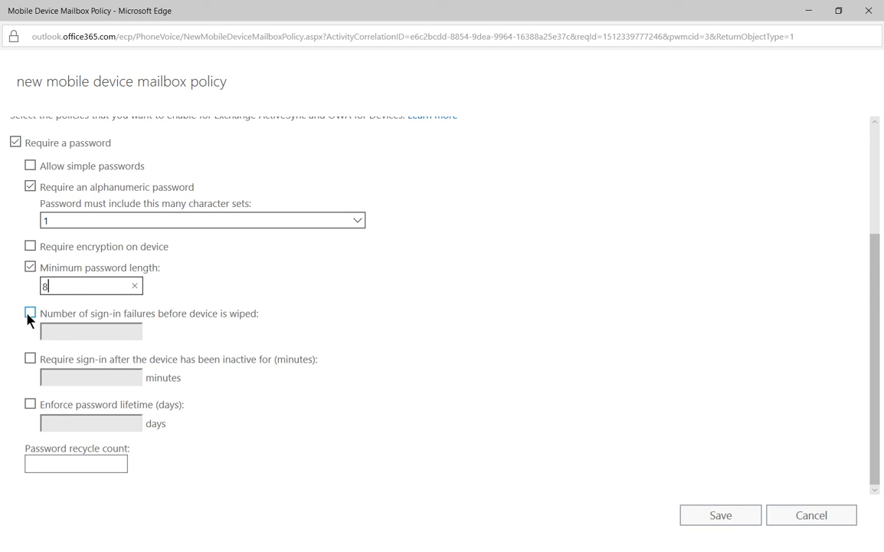
click(30, 312)
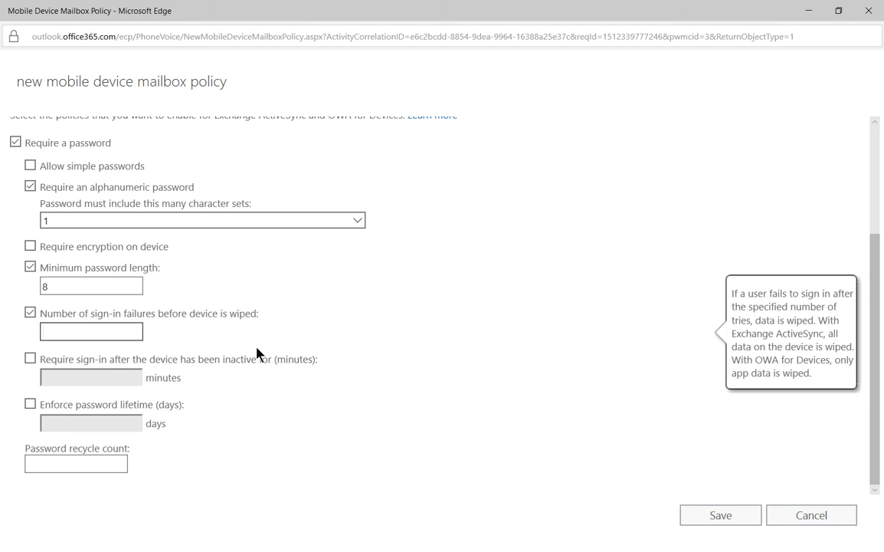
mouse_move(293, 305)
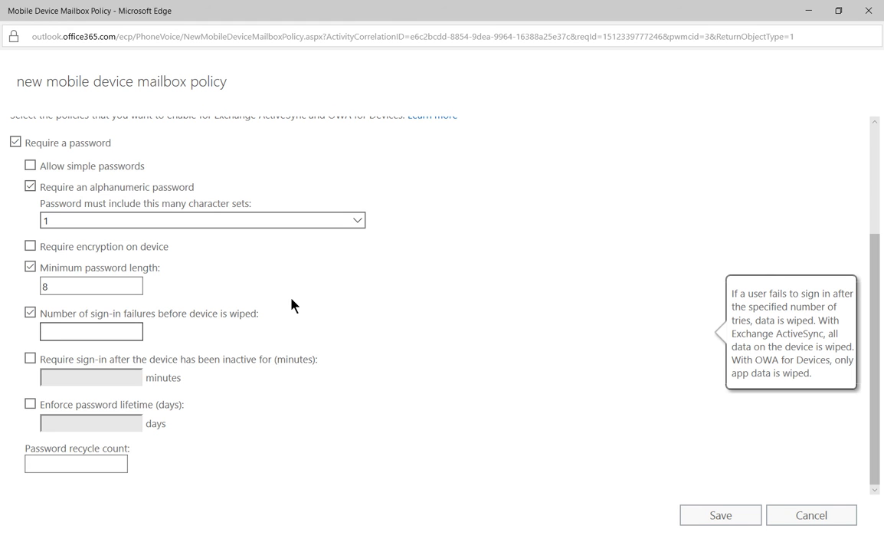
text(10)
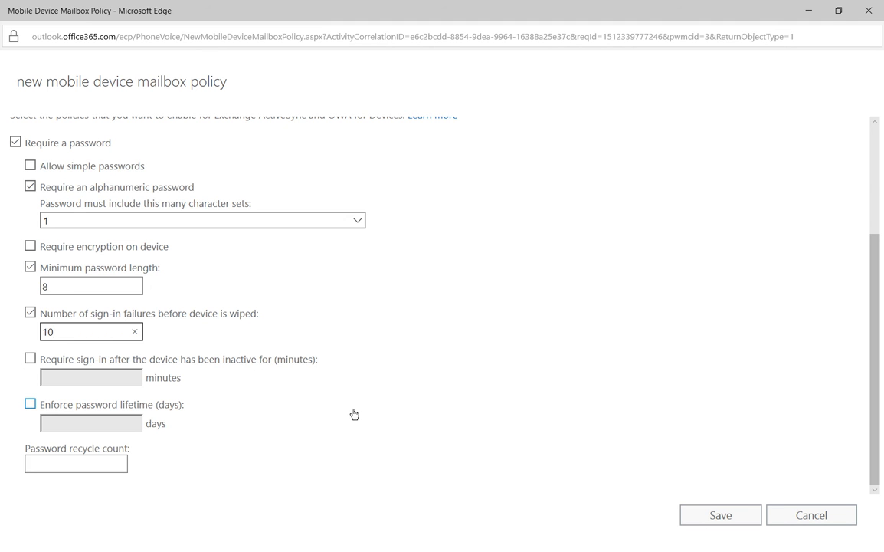
mouse_move(369, 407)
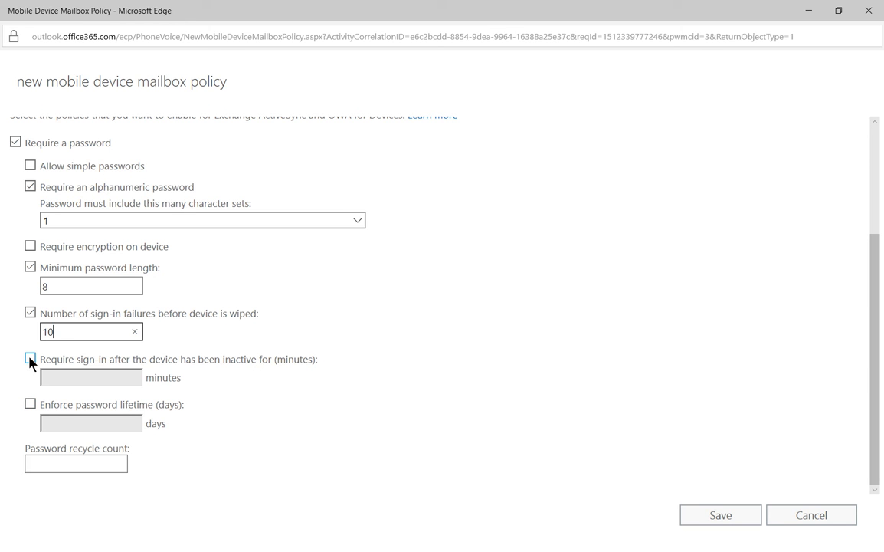
- Leave inactivity sign-in off and enforce a 90-day password lifetime
click(31, 359)
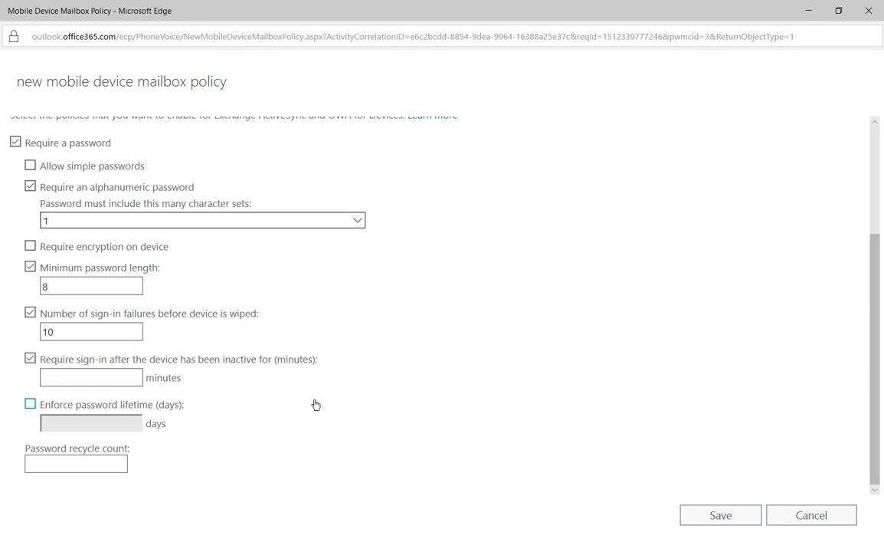
click(30, 359)
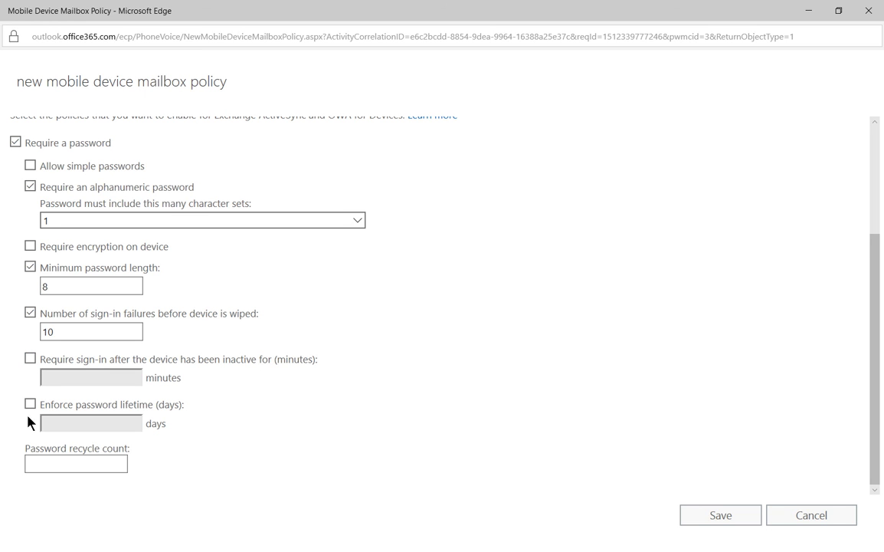
mouse_move(52, 417)
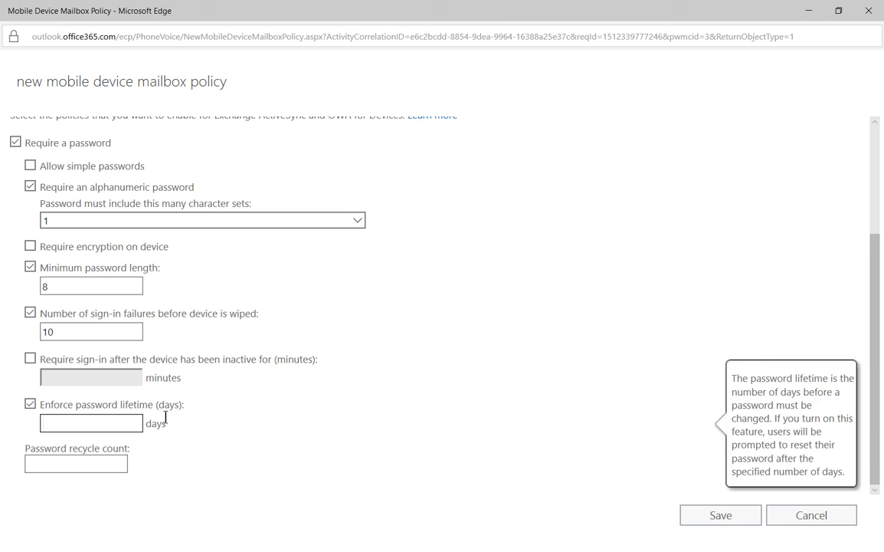
text(90)
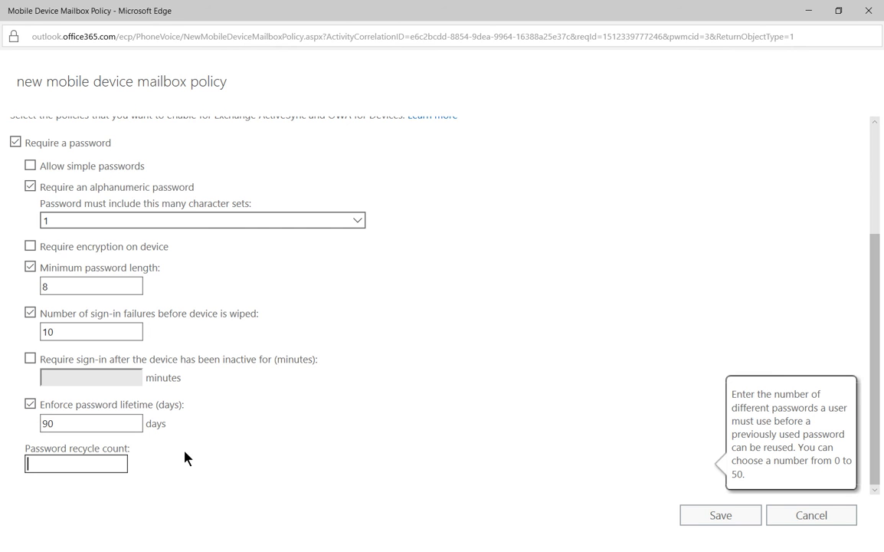
- Set password recycle count 5 and save the Custom policy
text(5)
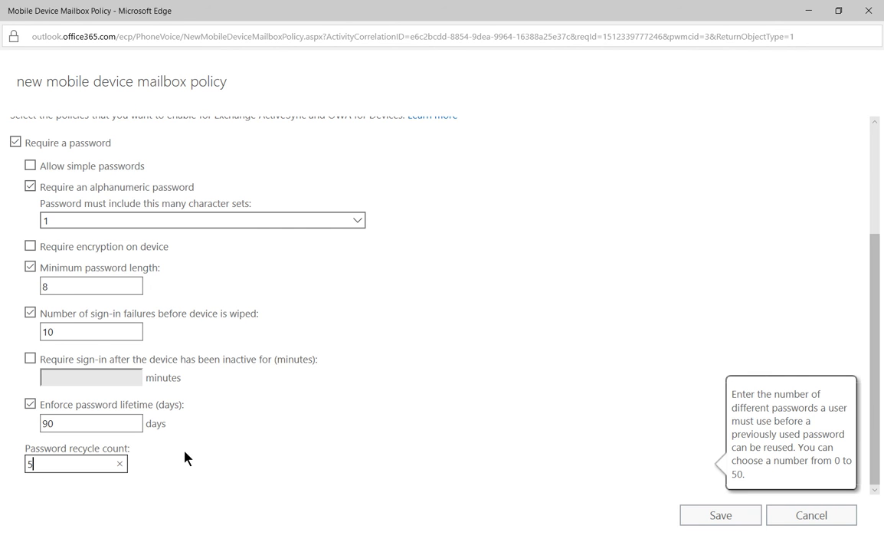
mouse_move(156, 466)
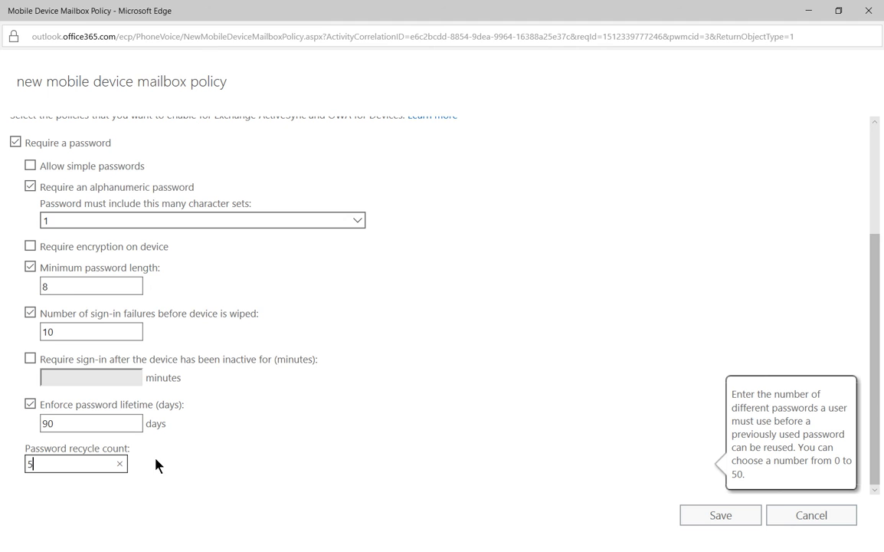
mouse_move(193, 493)
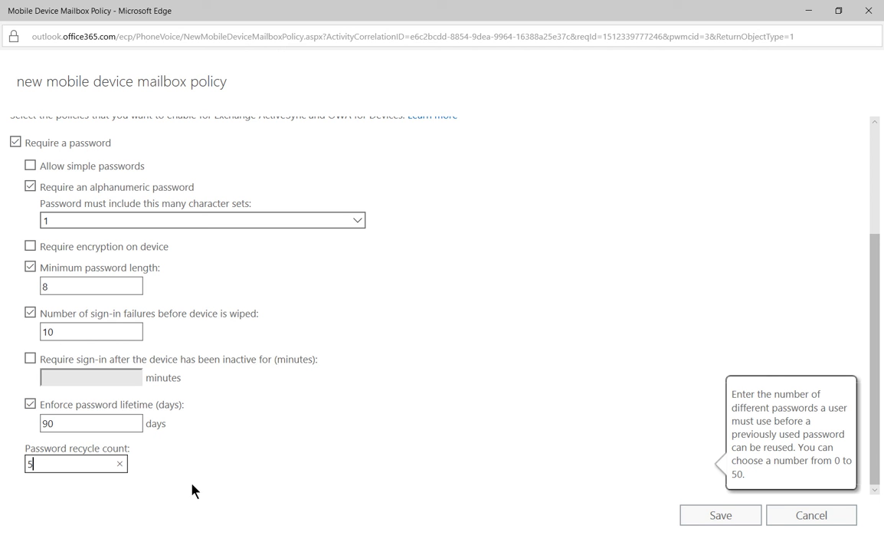
click(720, 515)
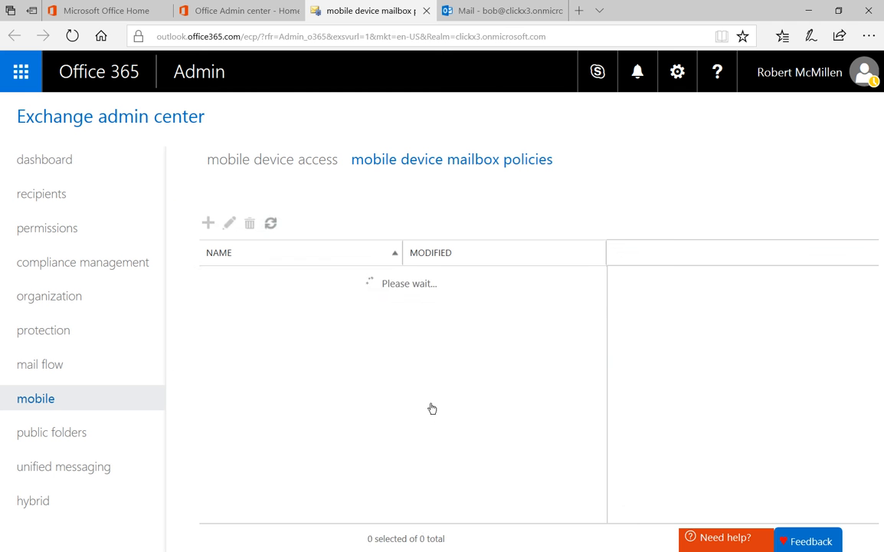
- View the Default and then the Custom (default) policy's summary in the list
click(222, 299)
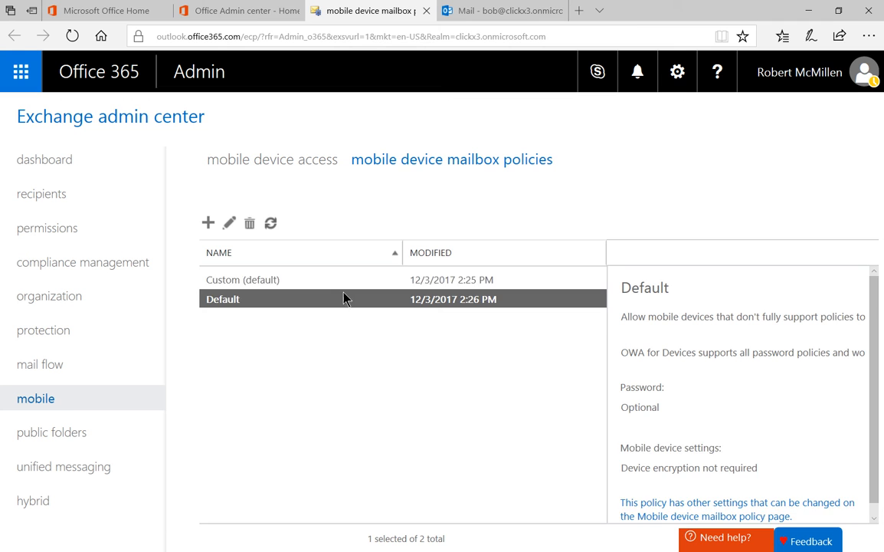
click(243, 279)
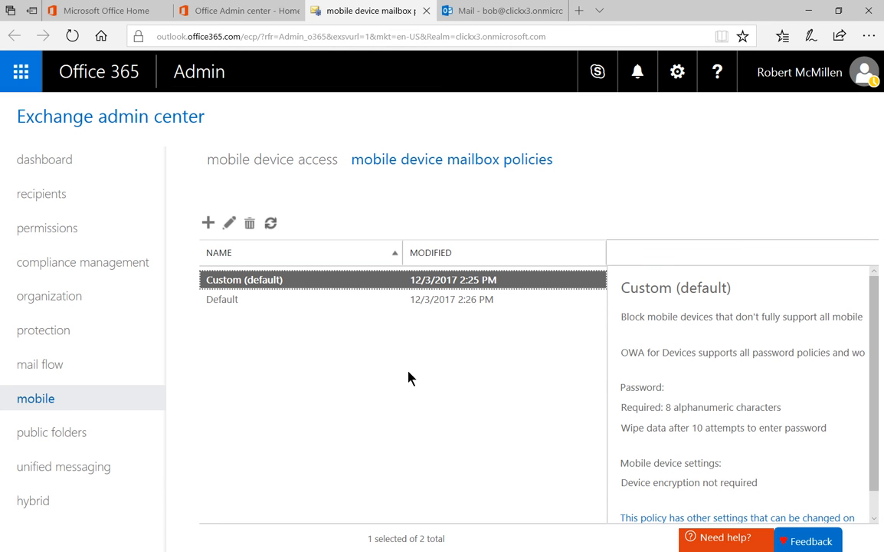